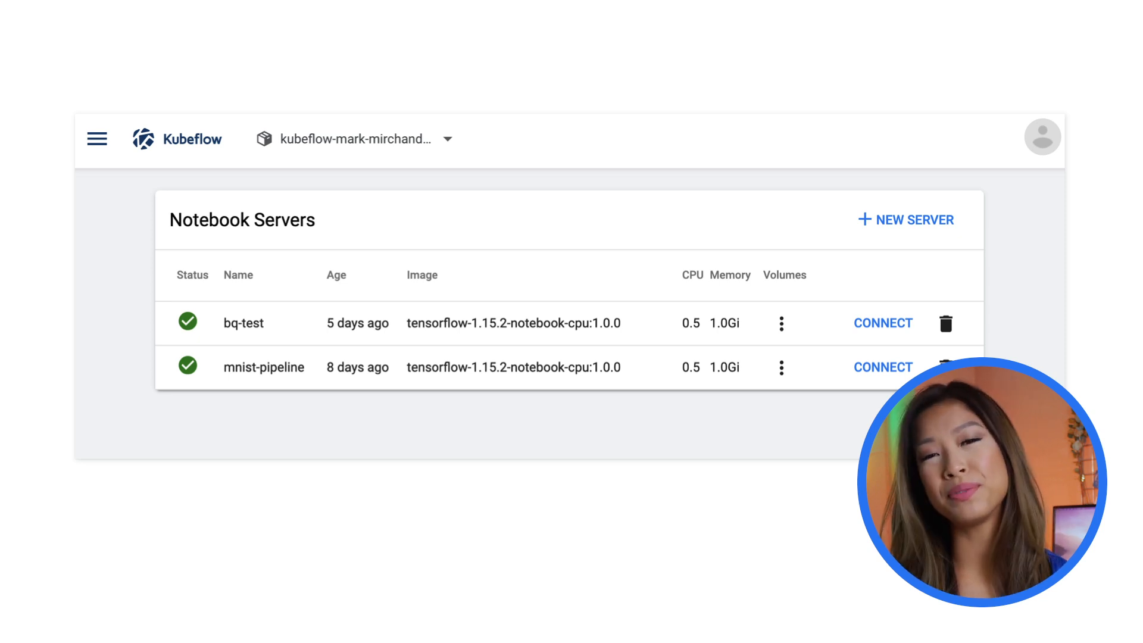
Step: Connect to a Kubeflow notebook server to reach the Chicago Crime Research notebook
click(883, 322)
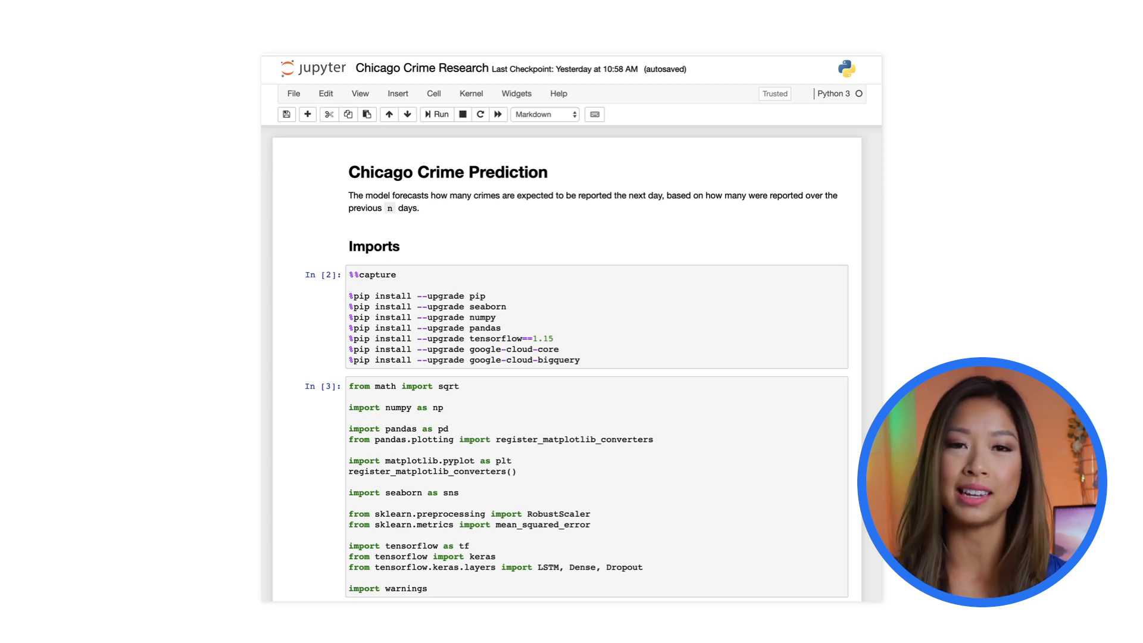
Step: Scroll past the imports and setup cells to the Train model input_fn function
scroll(down, 3)
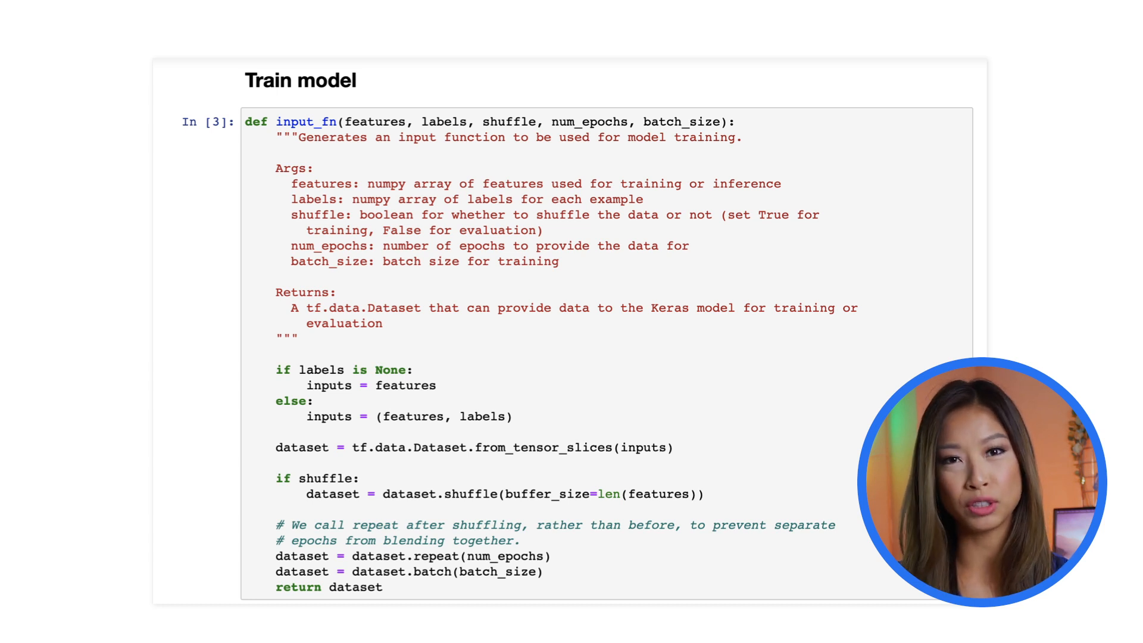
Step: Review the training cell (batch 256, learning rate 0.01, 25 epochs) and its epoch losses
scroll(down, 3)
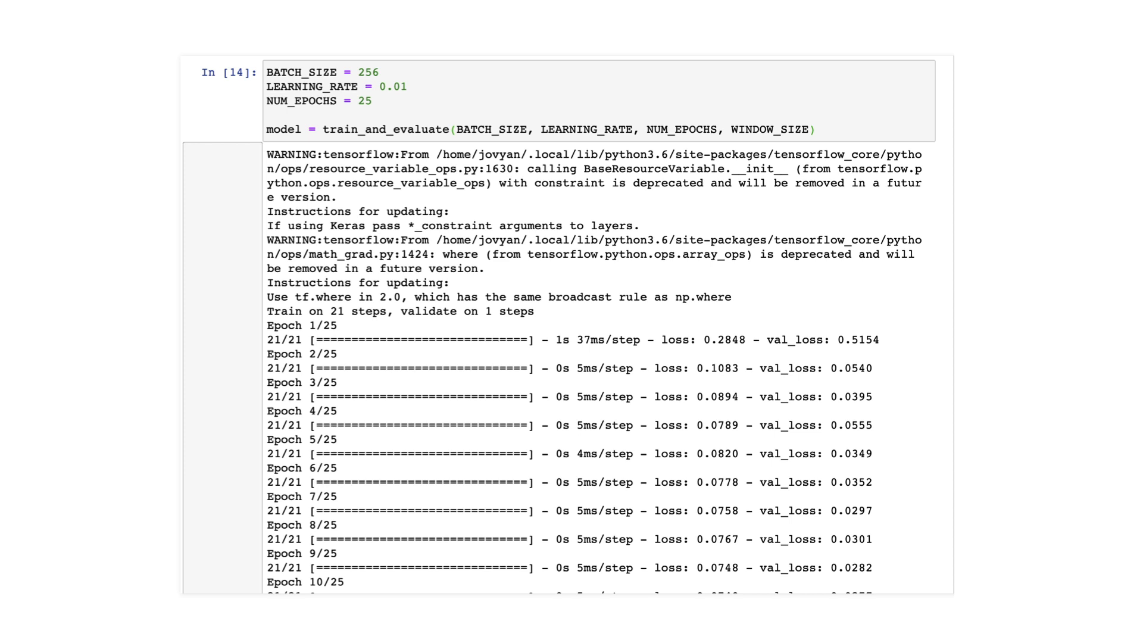
Step: View the RMSE of about 64.39 and the Daily Crime Reports predicted-vs-actual plot
scroll(down, 3)
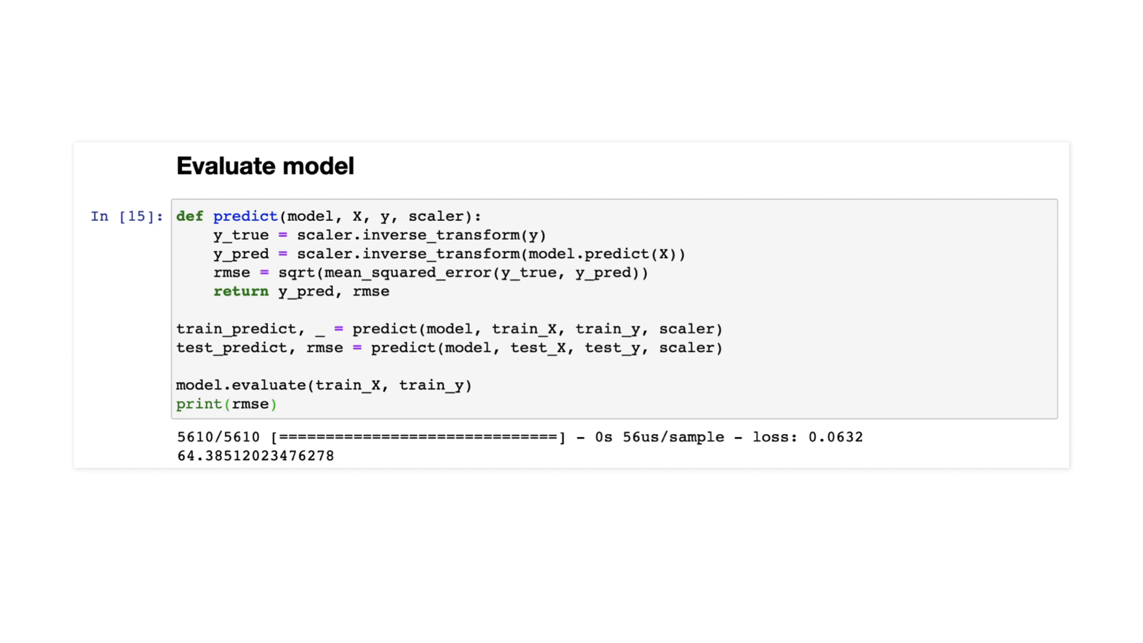
scroll(down, 3)
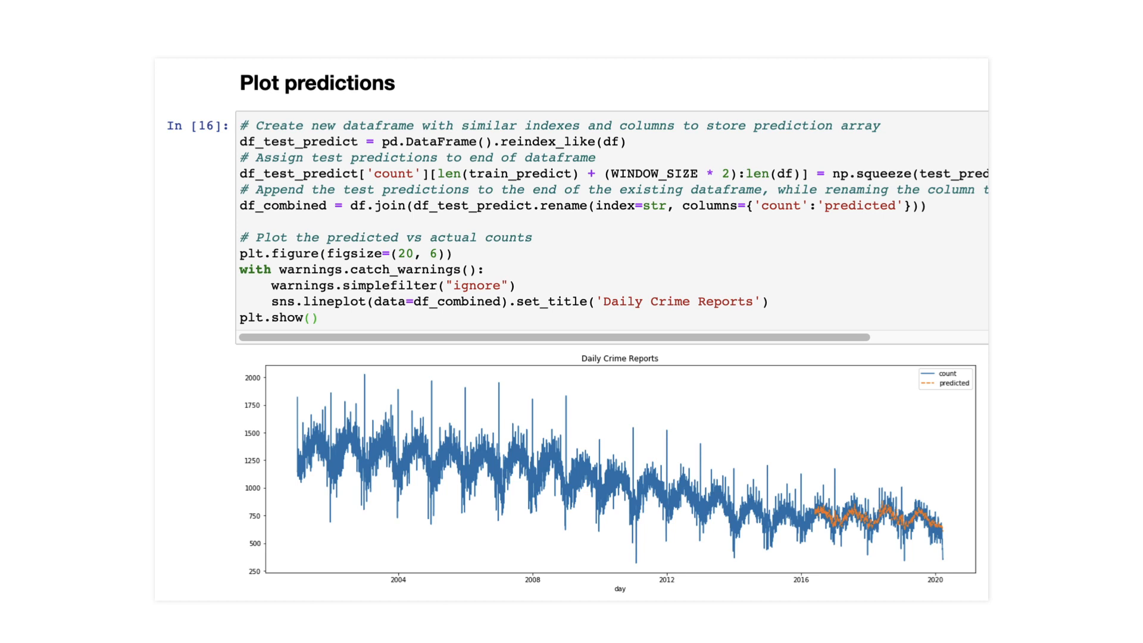